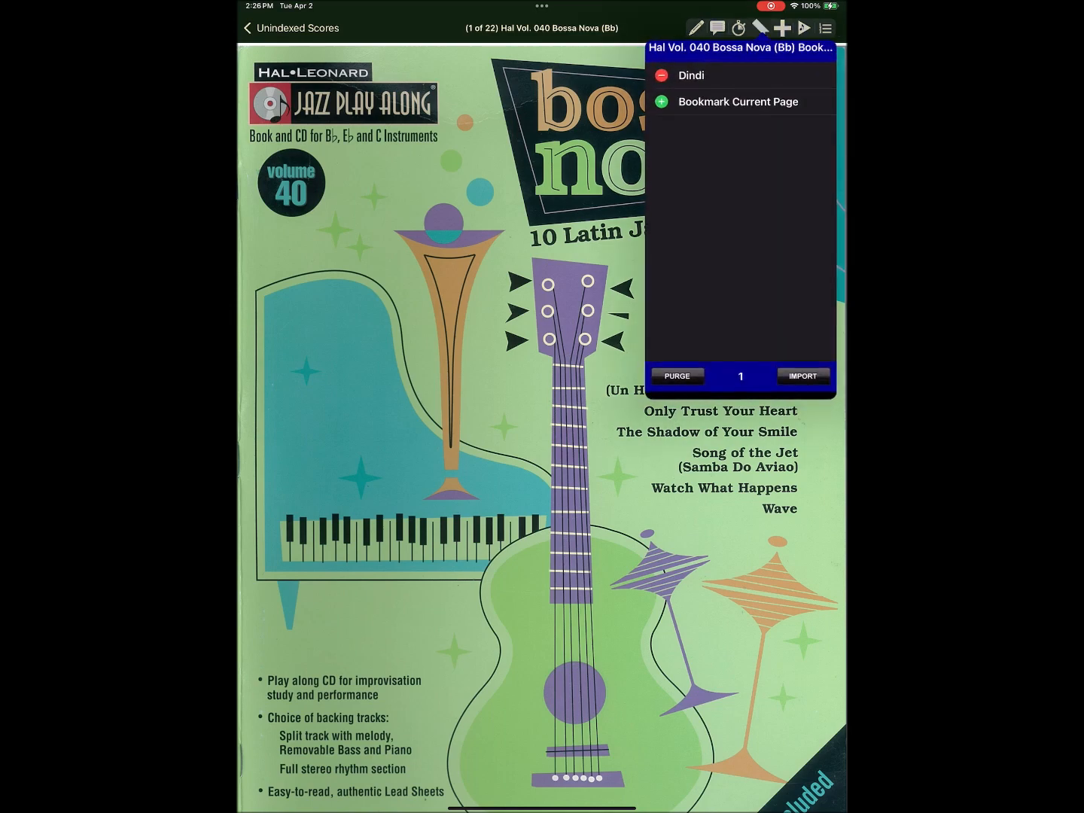
# - Open the Dindi lead sheet from the Bossa Nova book's bookmarks
pyautogui.click(690, 75)
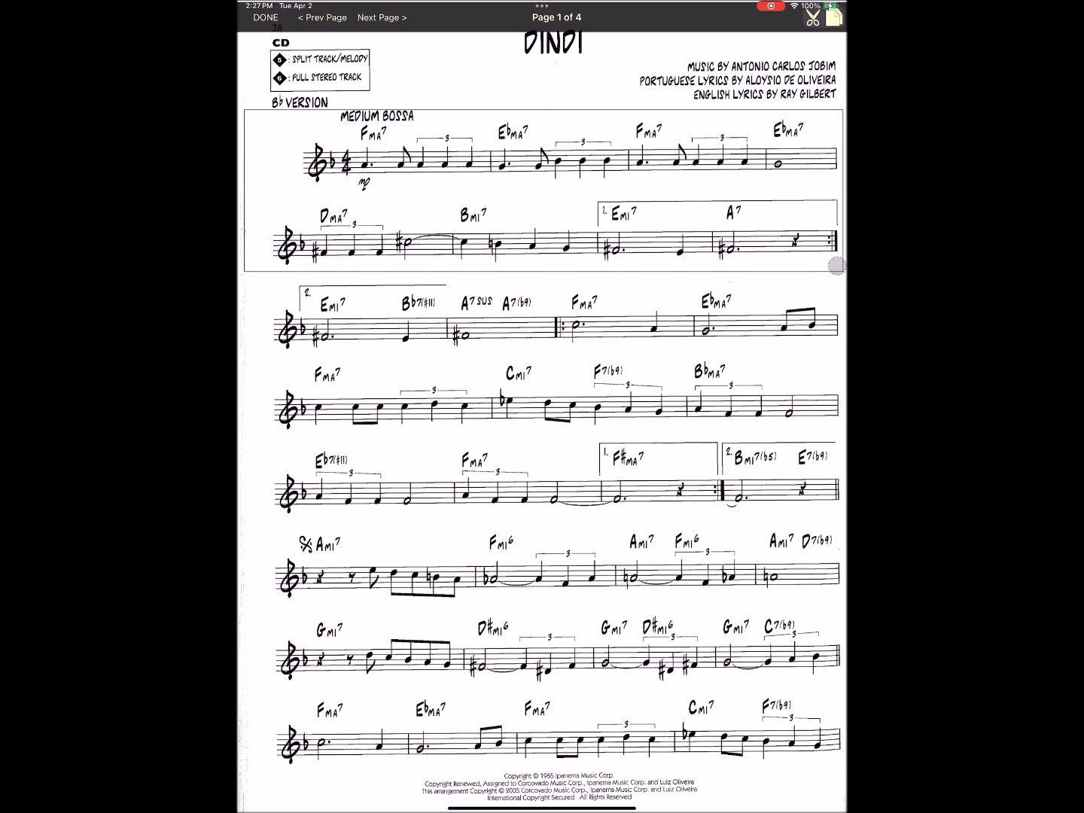
# - Save the marked opening lines as a clip named 'Dindi 1st Ending'
pyautogui.click(812, 17)
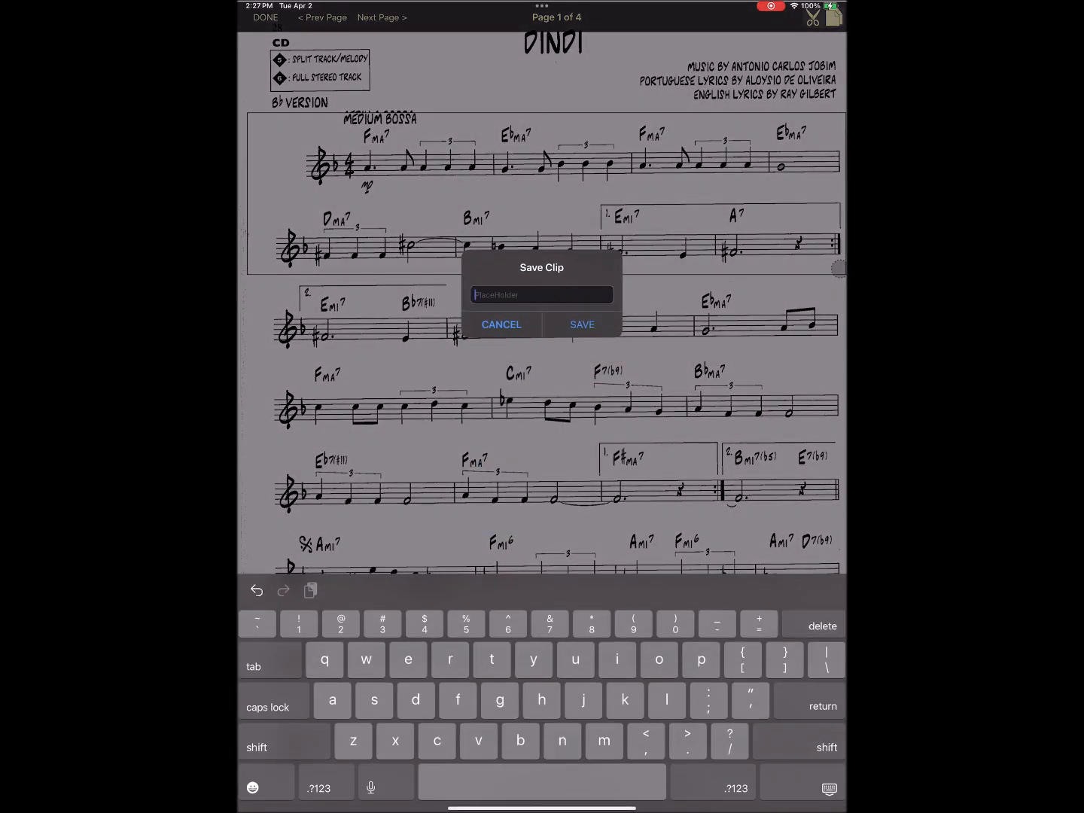
pyautogui.write('Din')
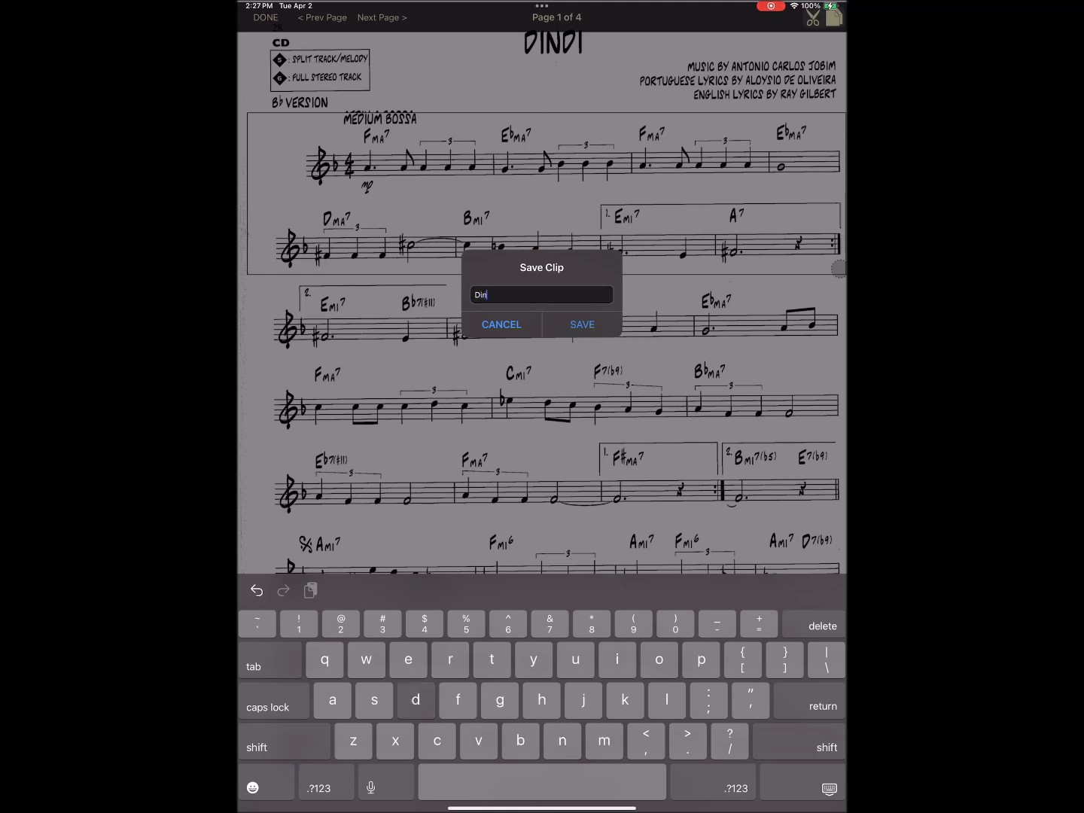
pyautogui.write('di 1')
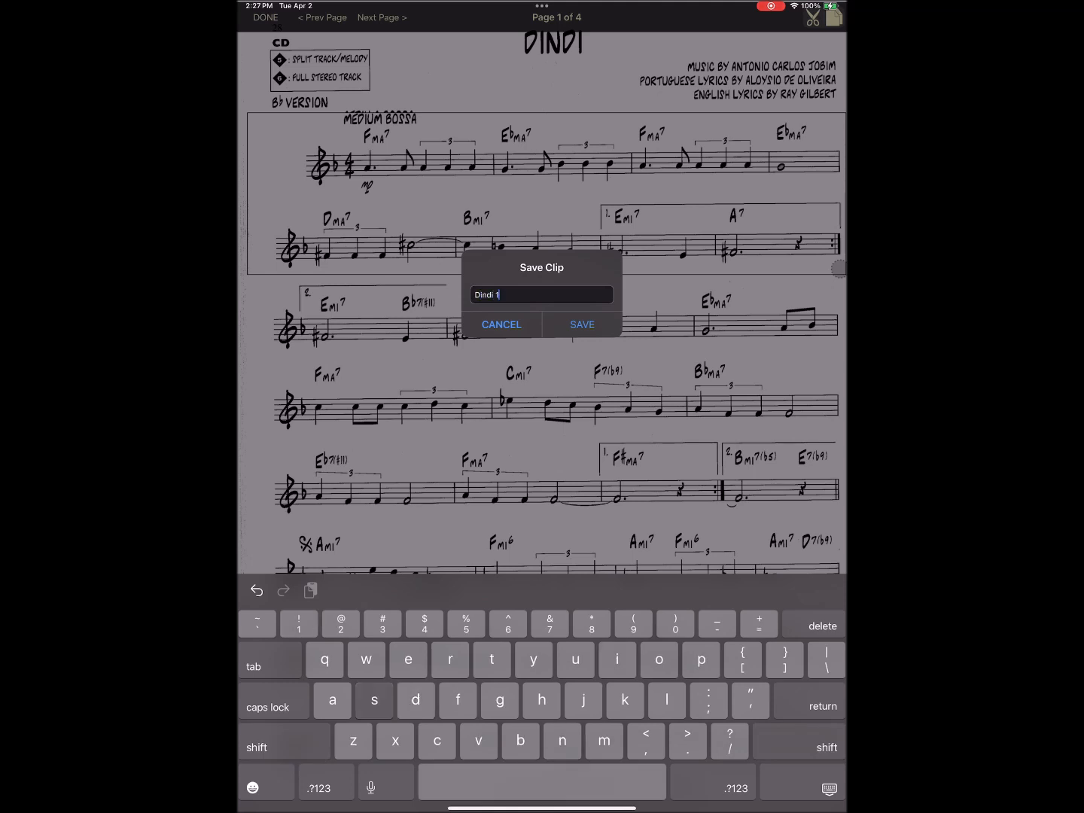
pyautogui.write('st')
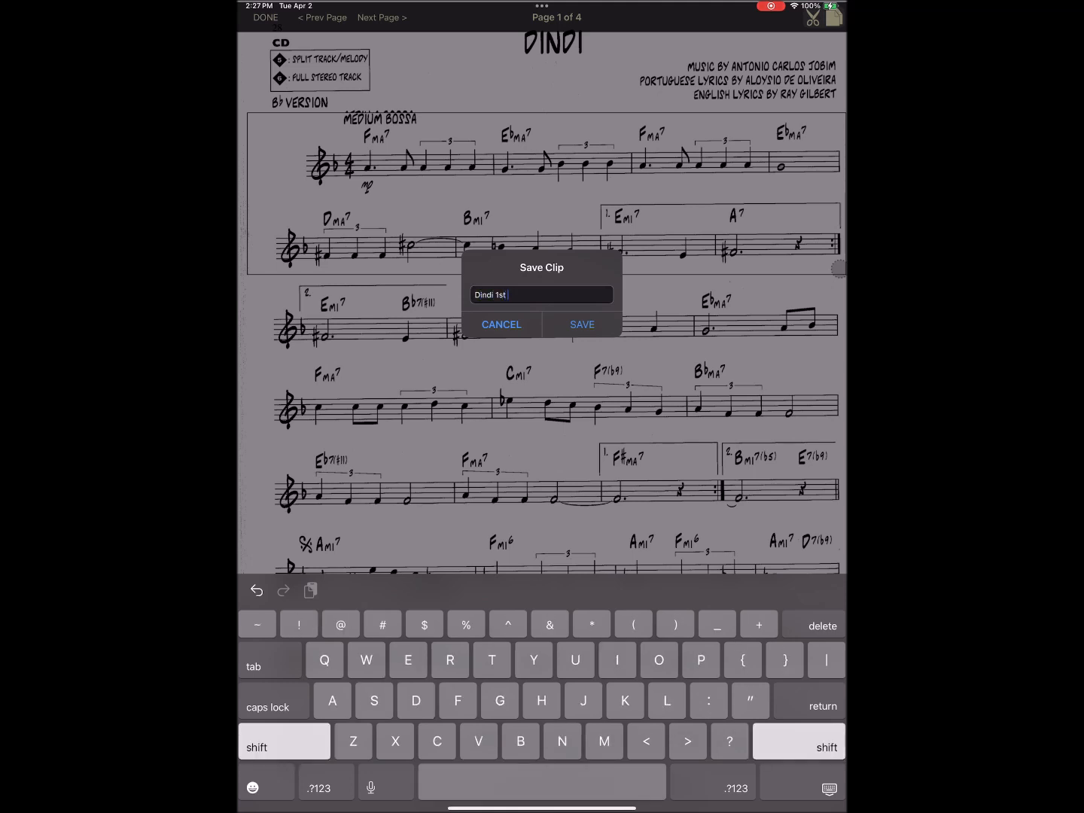
pyautogui.write('Endin')
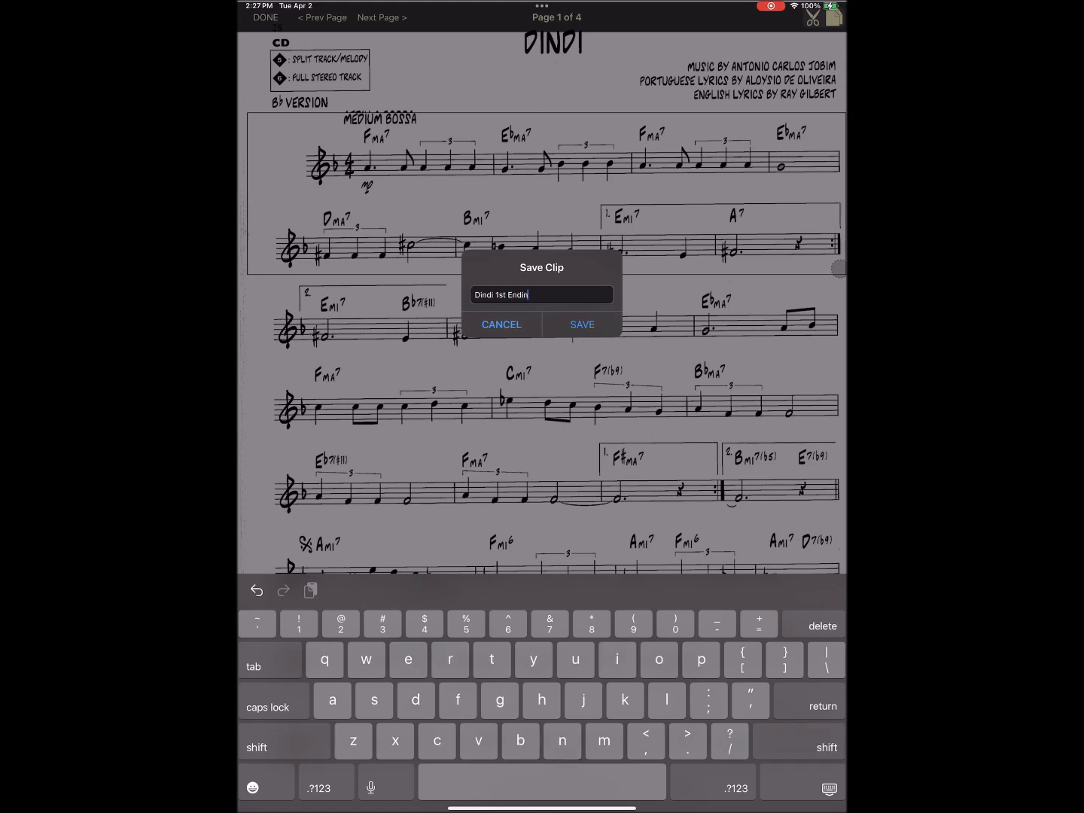
pyautogui.click(581, 325)
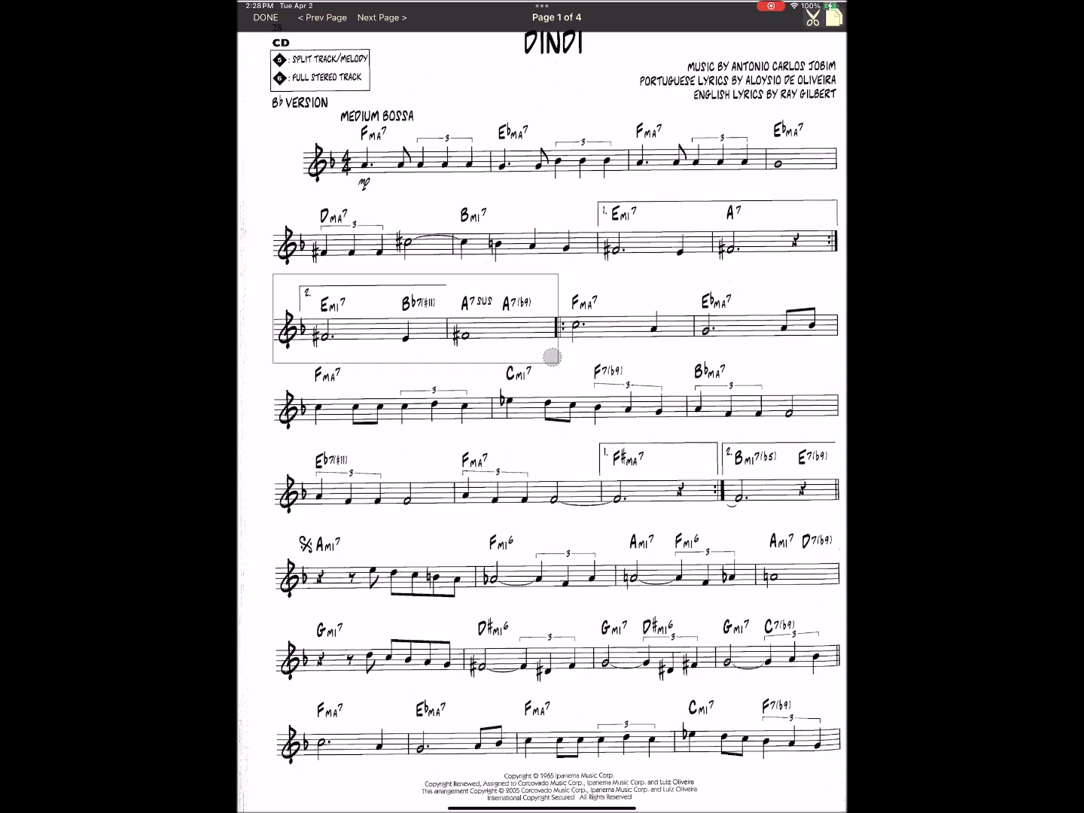
# - Start saving the marked 2nd-ending line as a new clip
pyautogui.click(811, 17)
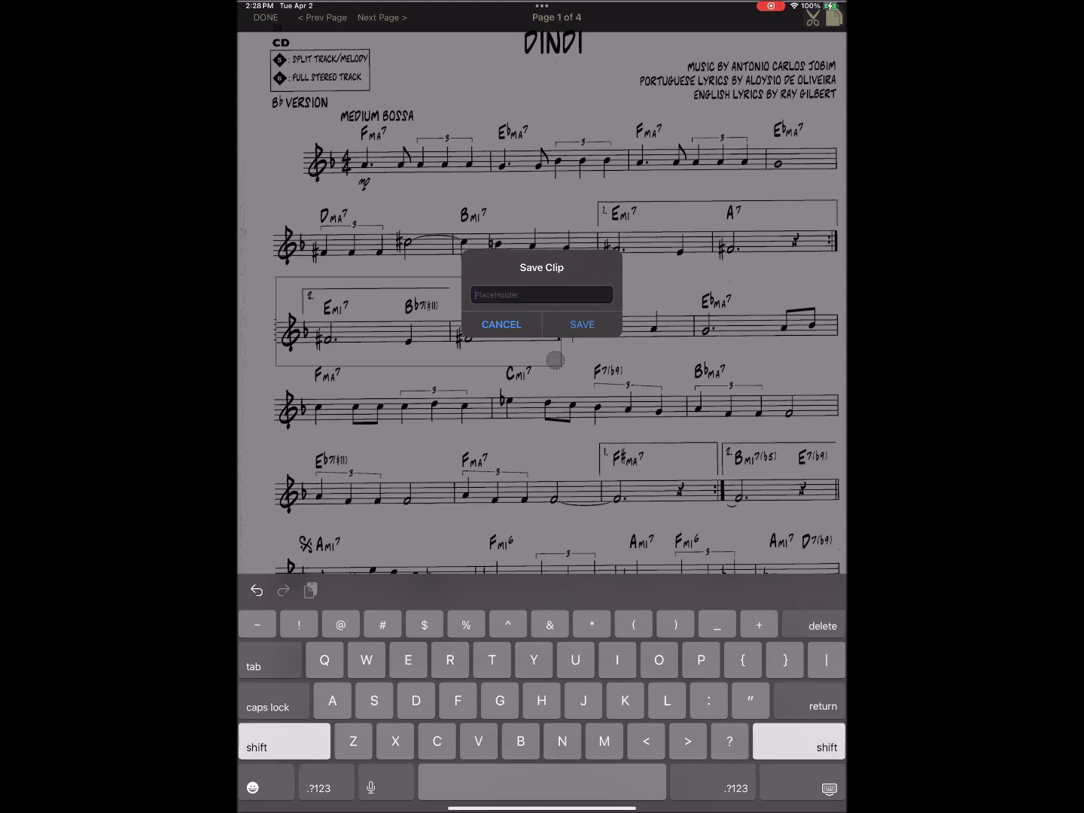
# - Save the clip as 'Dindi 2nd Ending' and close the score back to Unindexed Scores
pyautogui.write('Dindi')
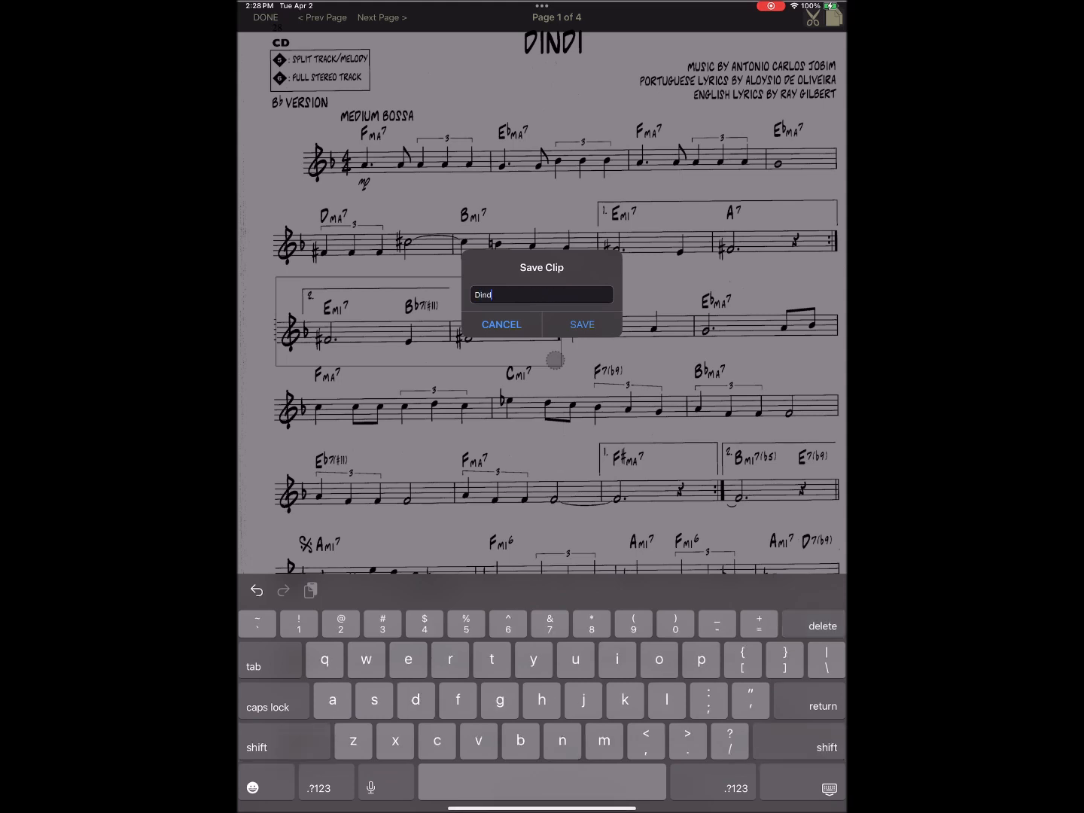
pyautogui.write('w')
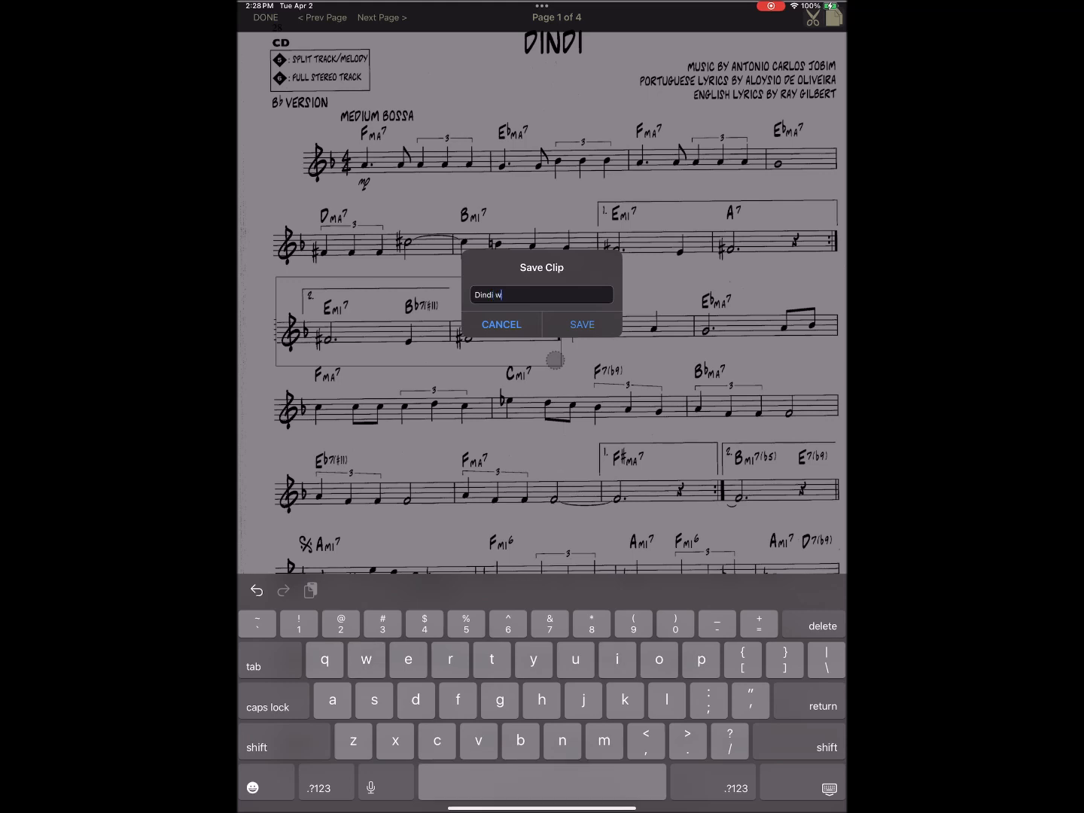
pyautogui.write('nd')
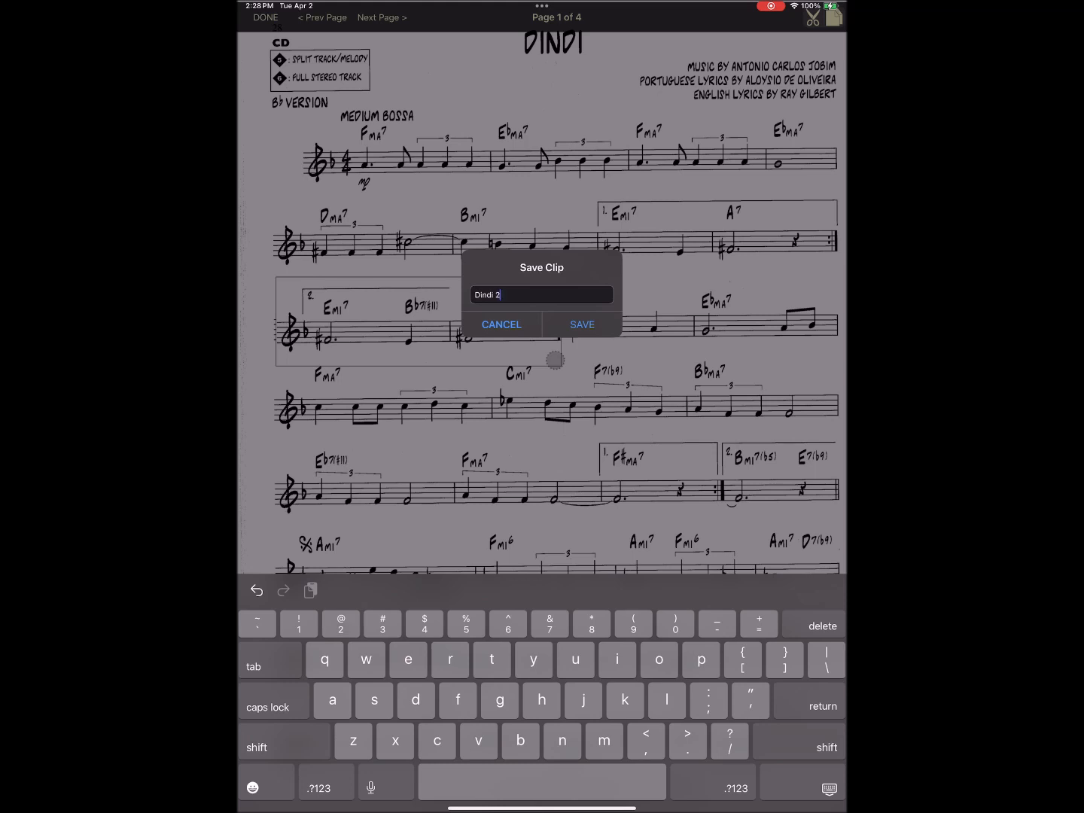
pyautogui.write('nd Endi')
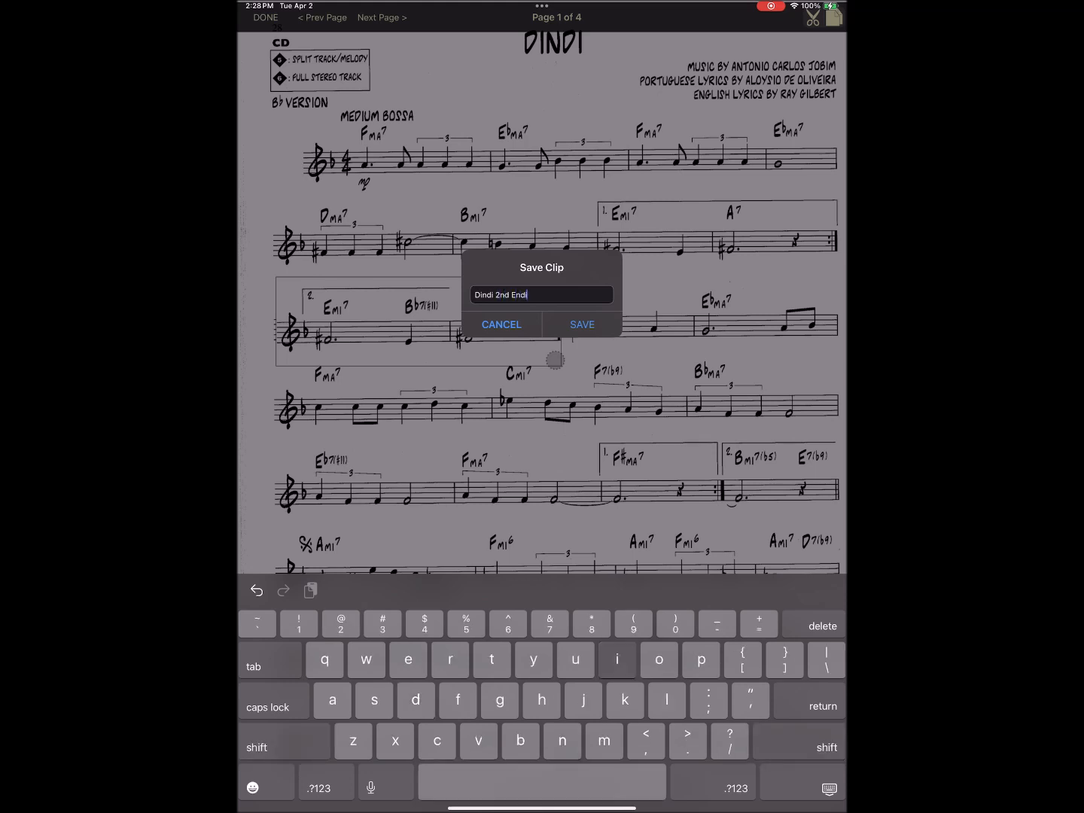
pyautogui.click(581, 325)
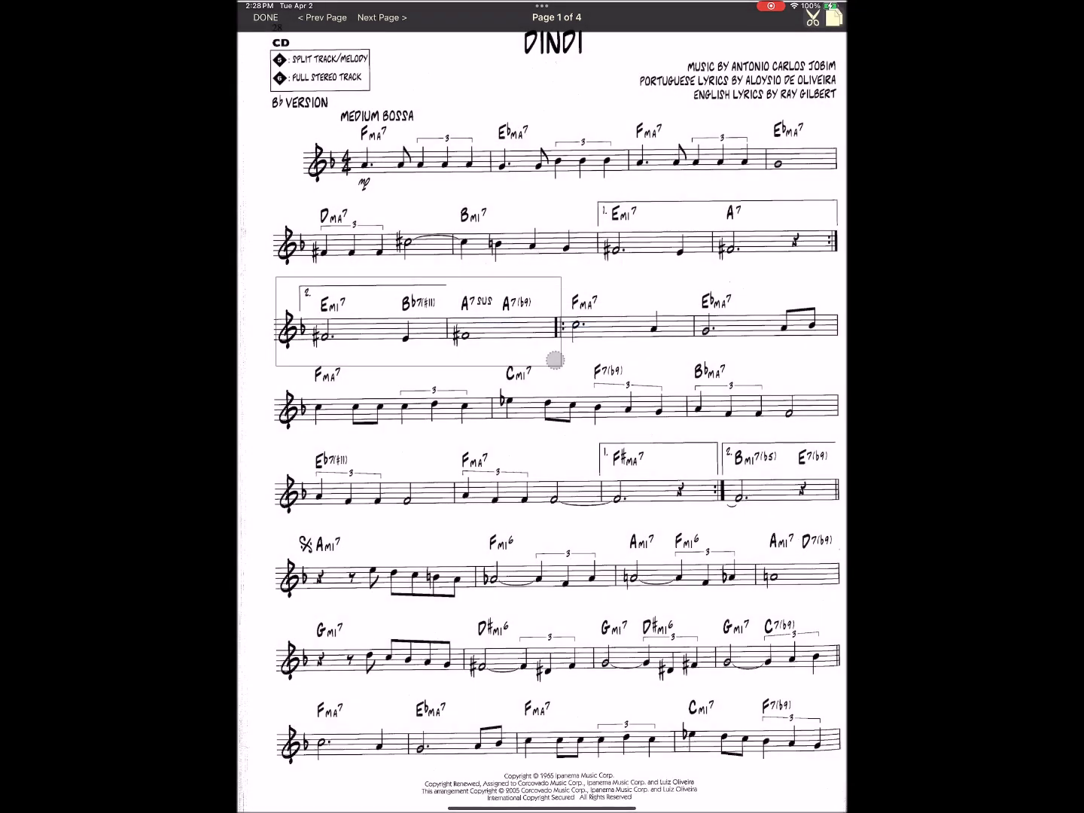
pyautogui.click(812, 17)
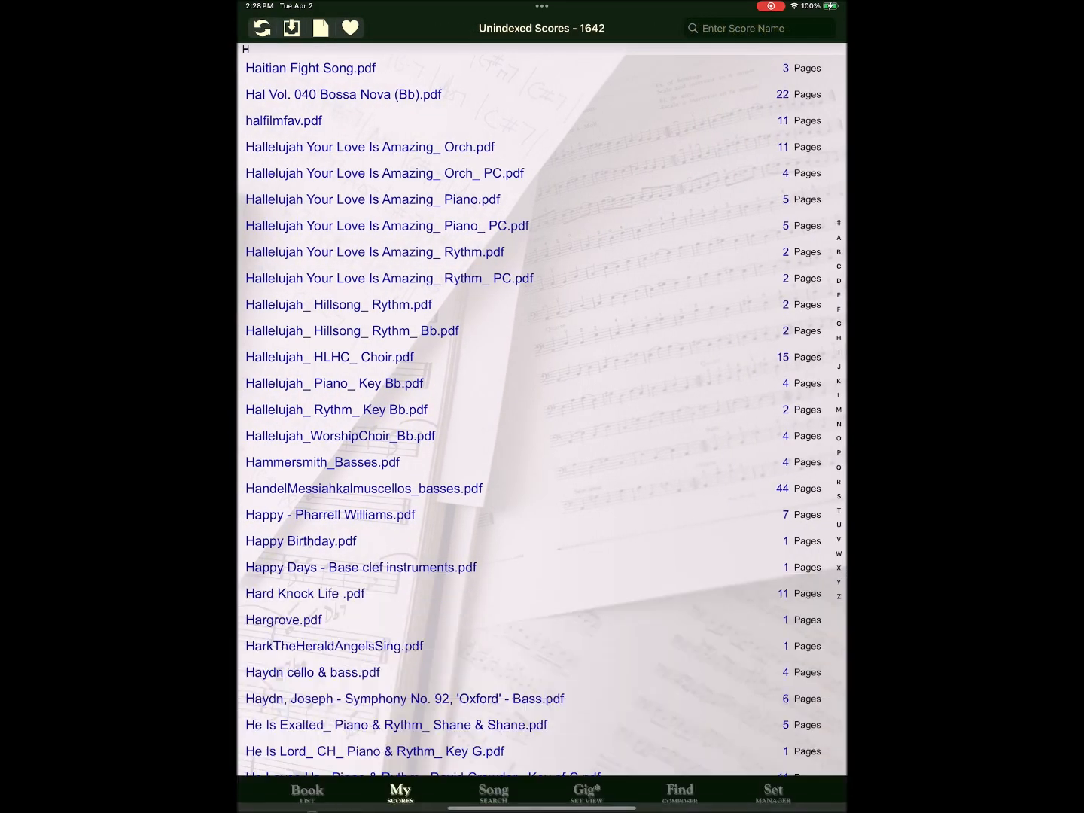
# - Open the 'New Bob Book - Transpose' songbook from the Indexed Books list
pyautogui.click(306, 791)
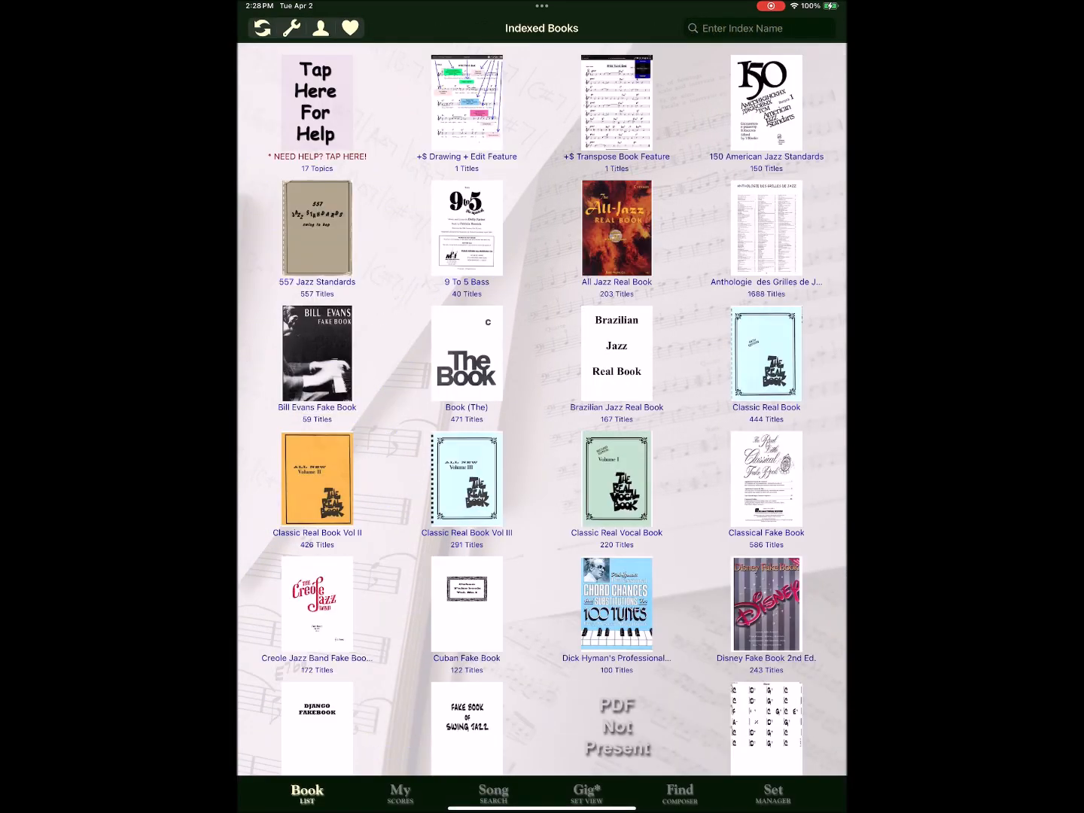
pyautogui.scroll(-3)
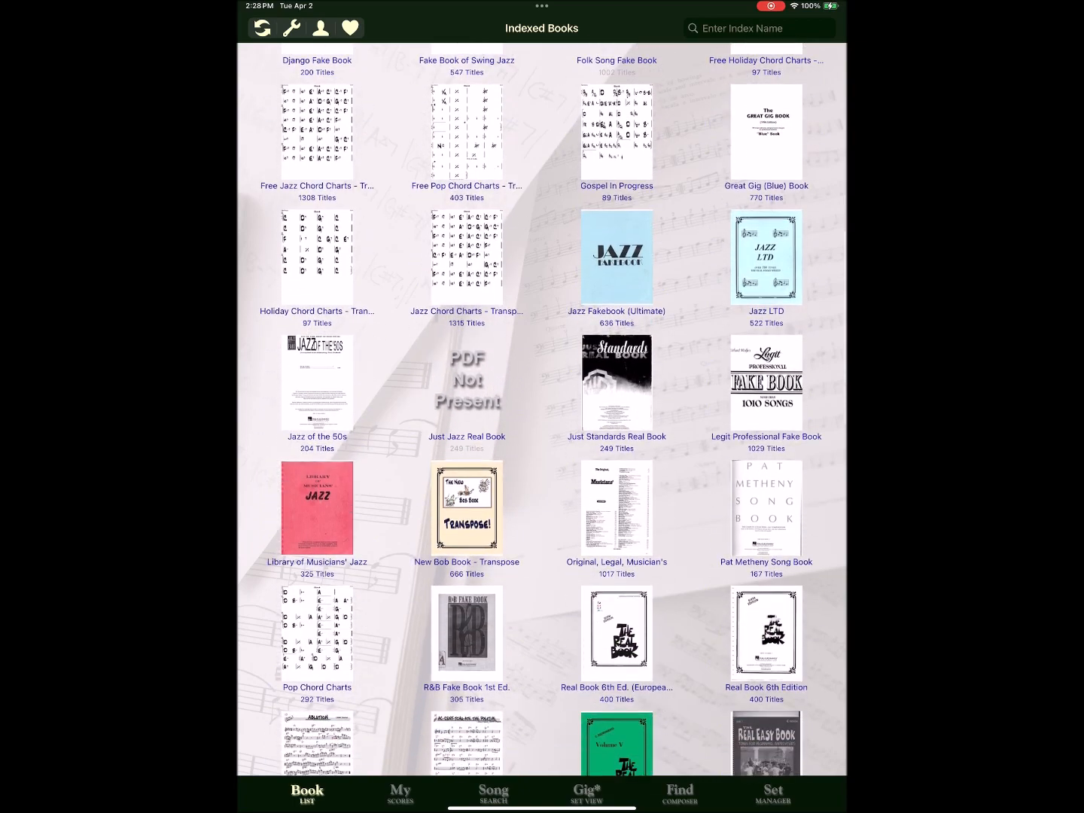
pyautogui.click(467, 509)
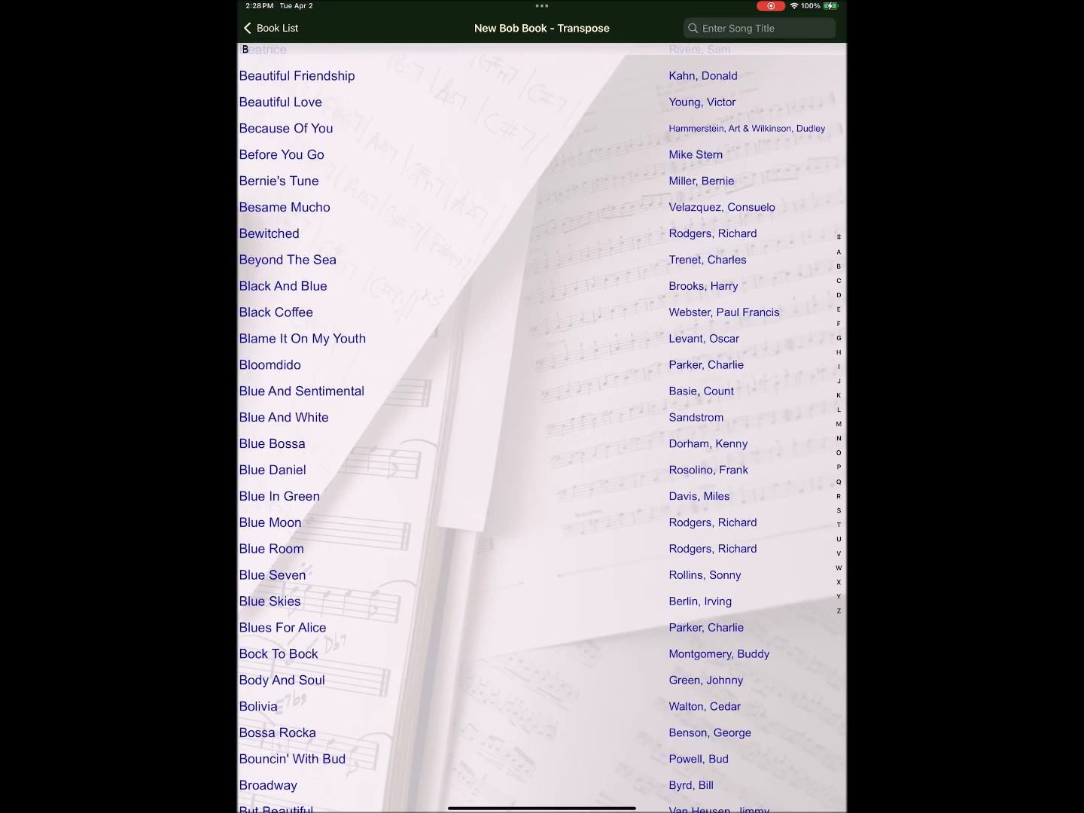
# - Open Besame Mucho from the song list to mark its A section
pyautogui.click(285, 208)
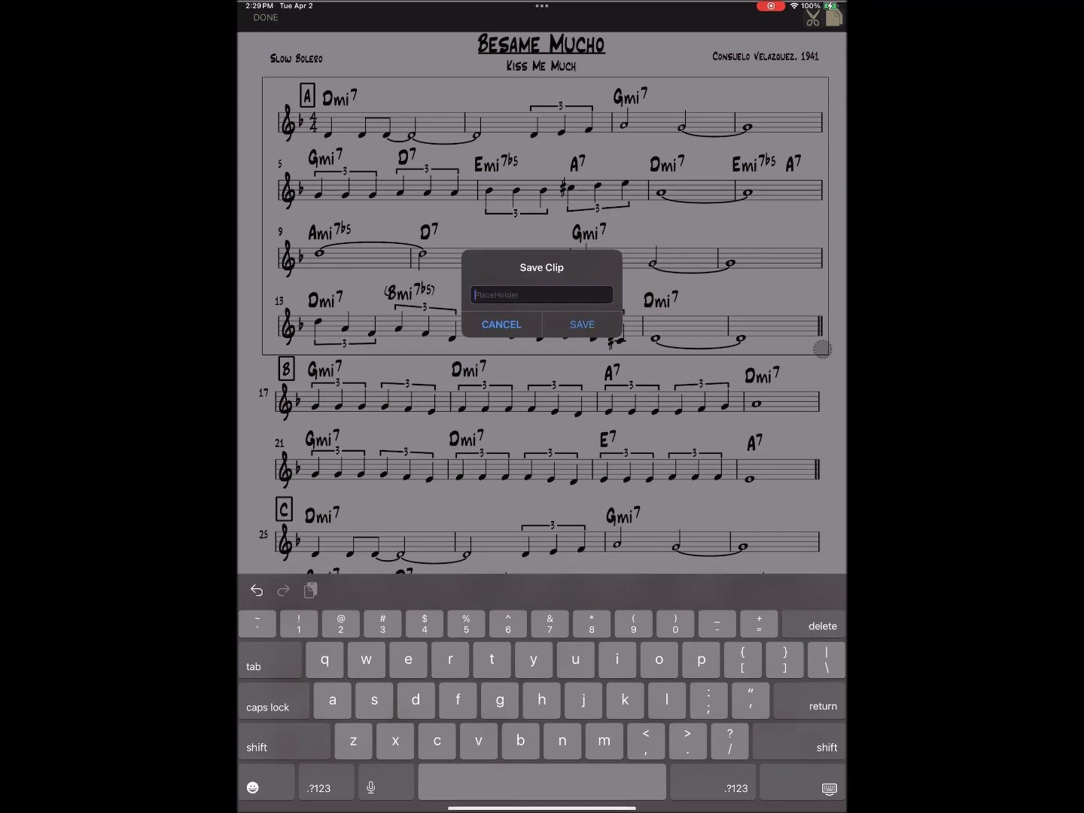
# - Save the marked region as a clip named 'Besame Mucho A Section'
pyautogui.write('Bes')
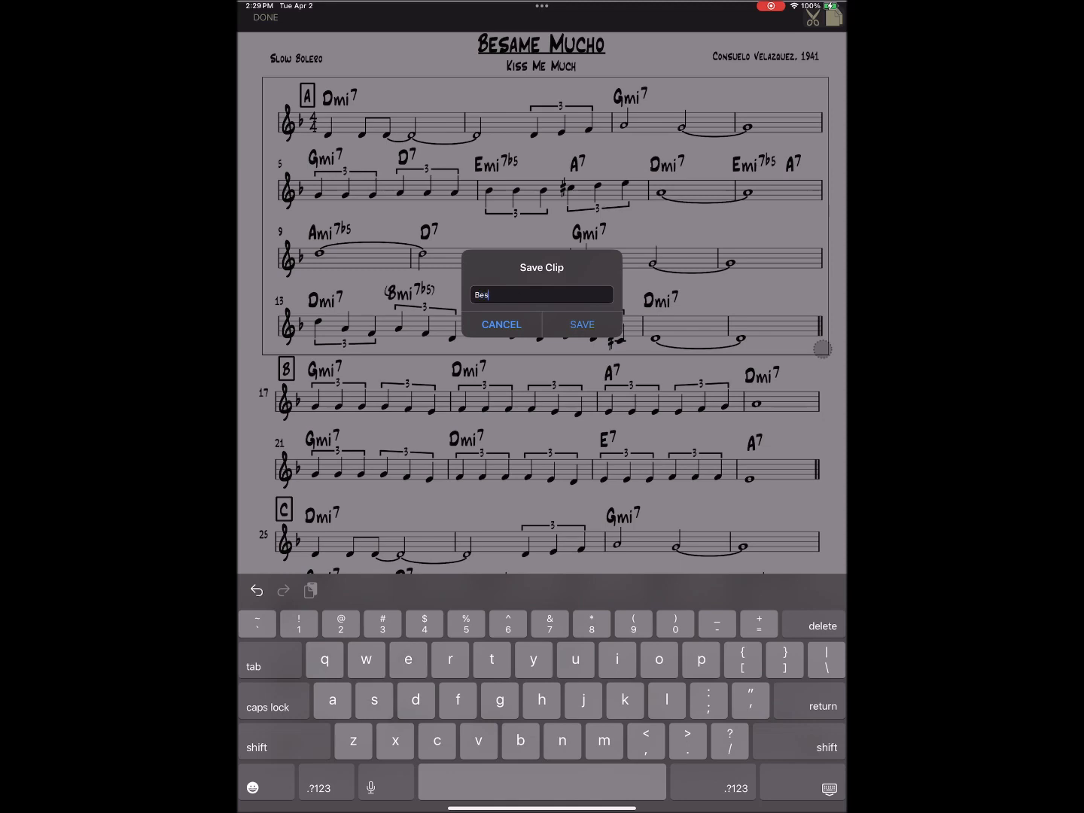
pyautogui.write('a')
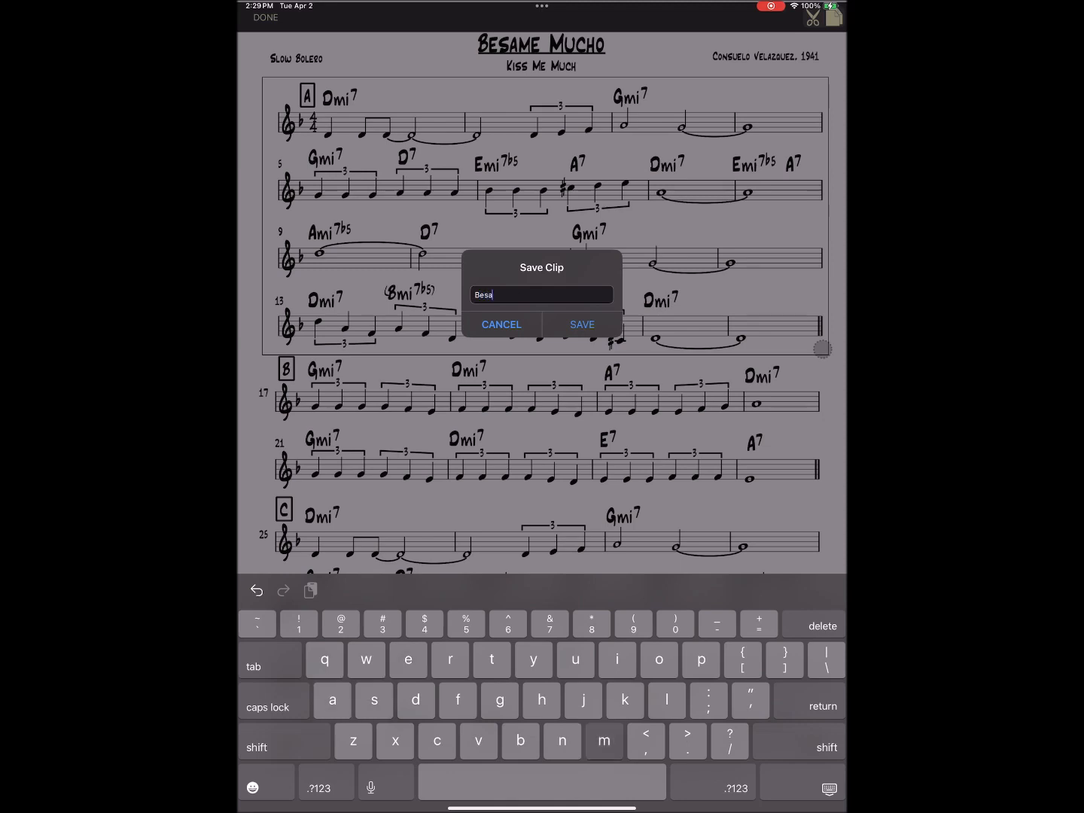
pyautogui.write('me')
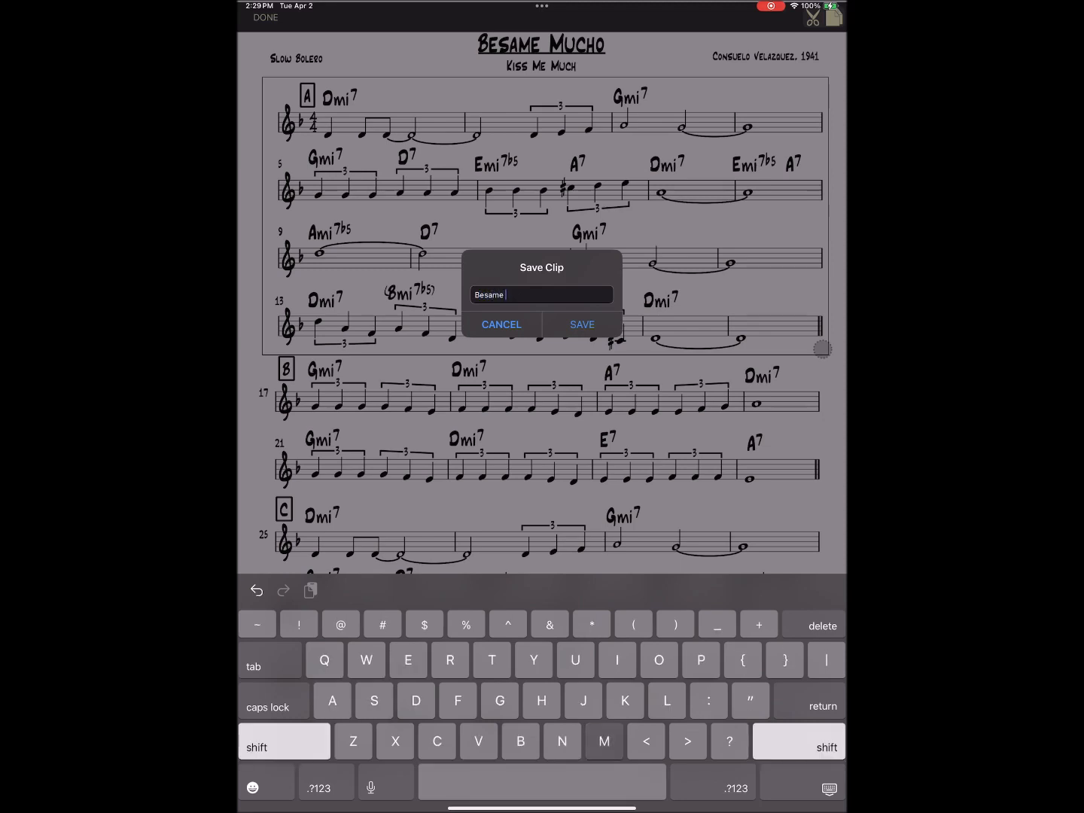
pyautogui.write('Mucho')
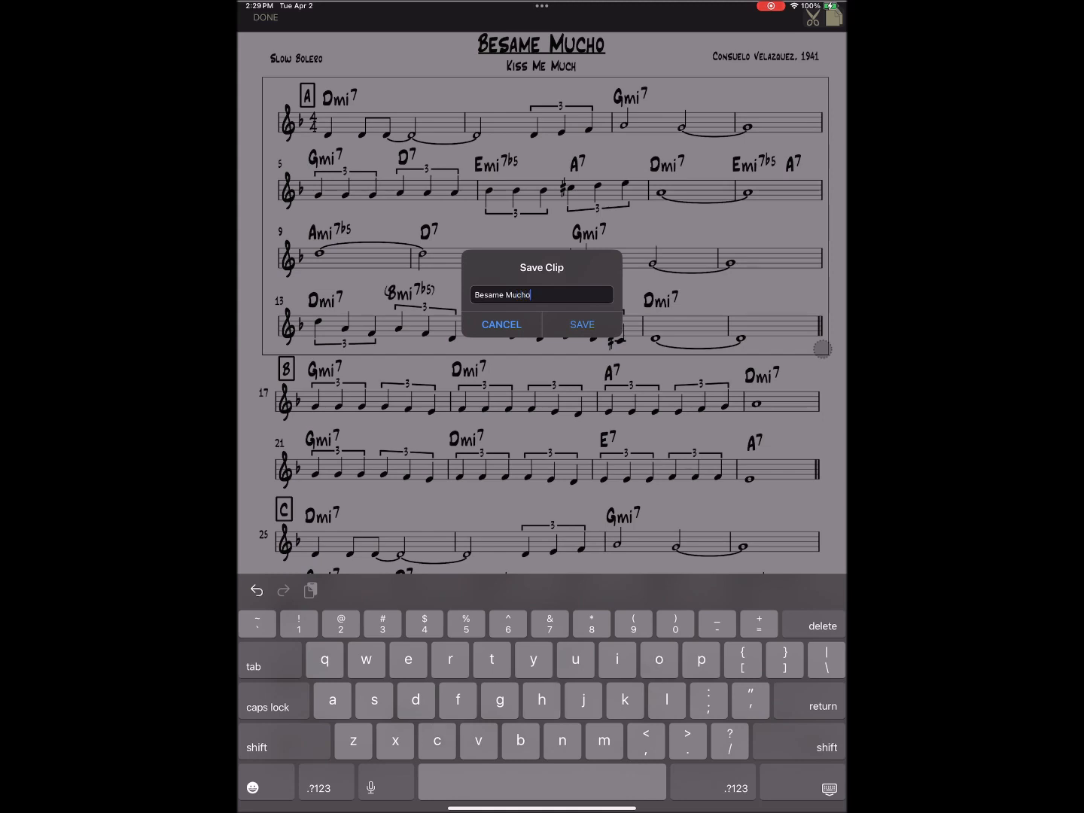
pyautogui.write('A')
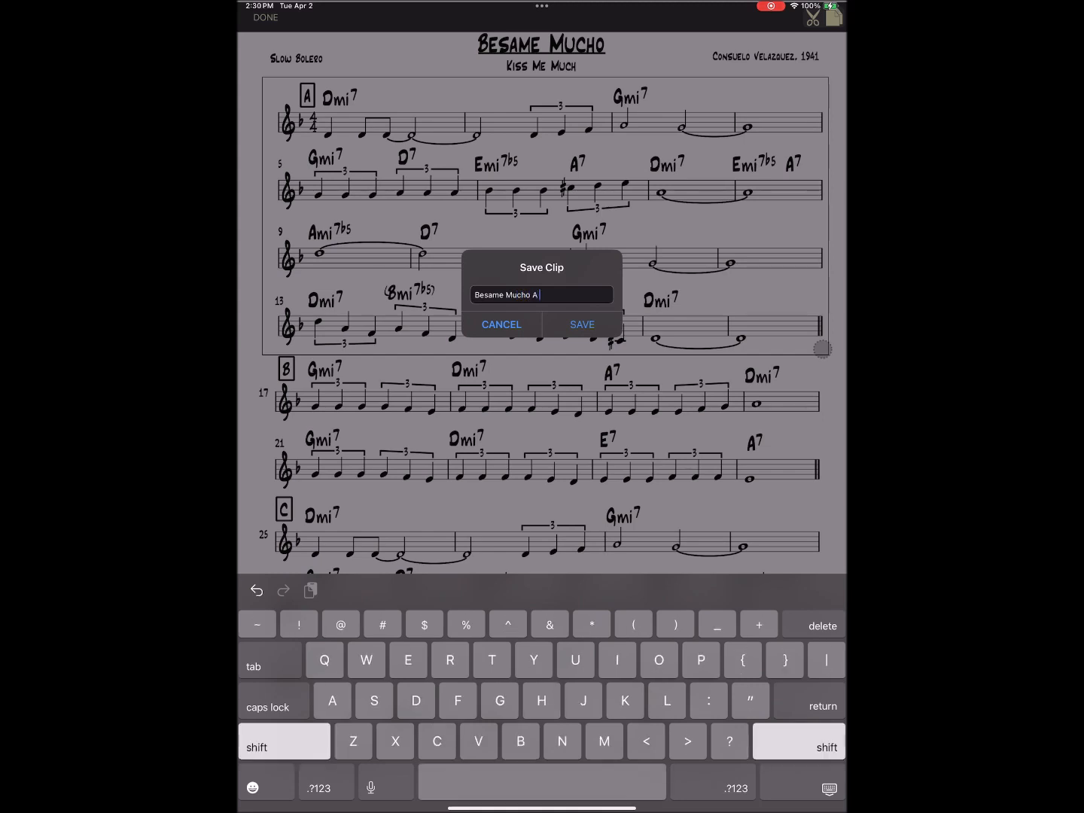
pyautogui.write('Sectio')
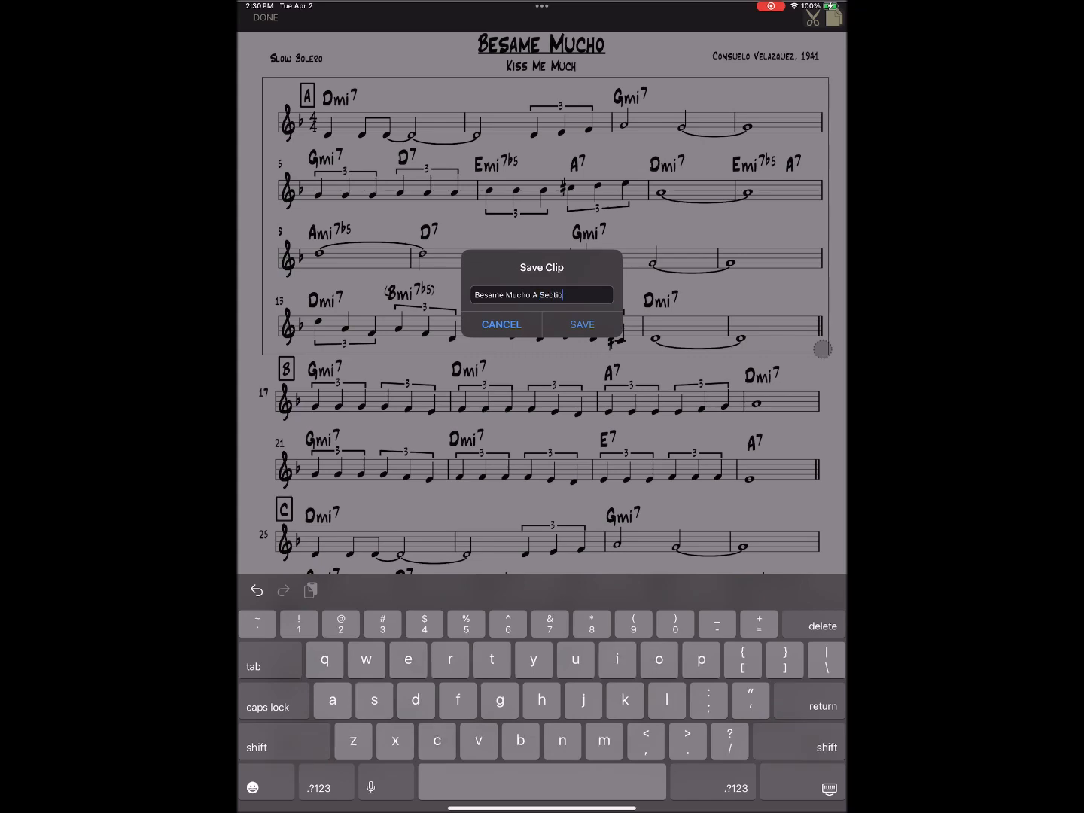
pyautogui.click(581, 325)
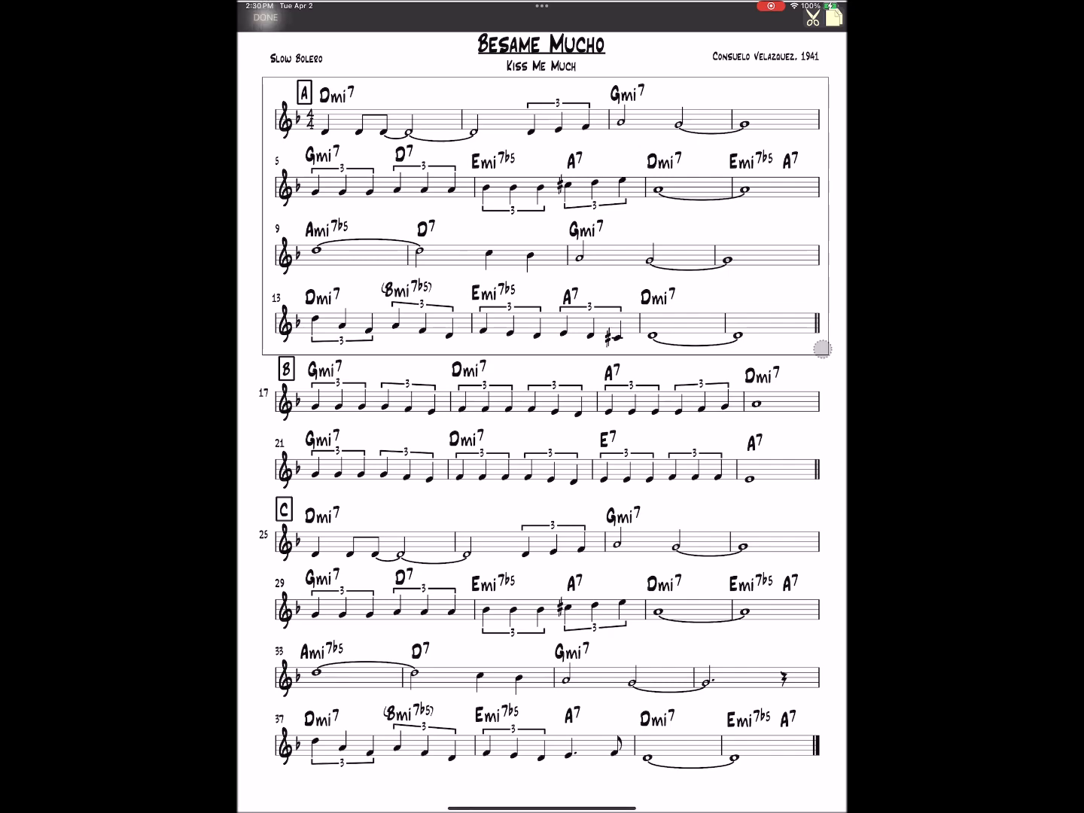
# - Finish clipping Besame Mucho and go back to the Indexed Books grid
pyautogui.click(262, 18)
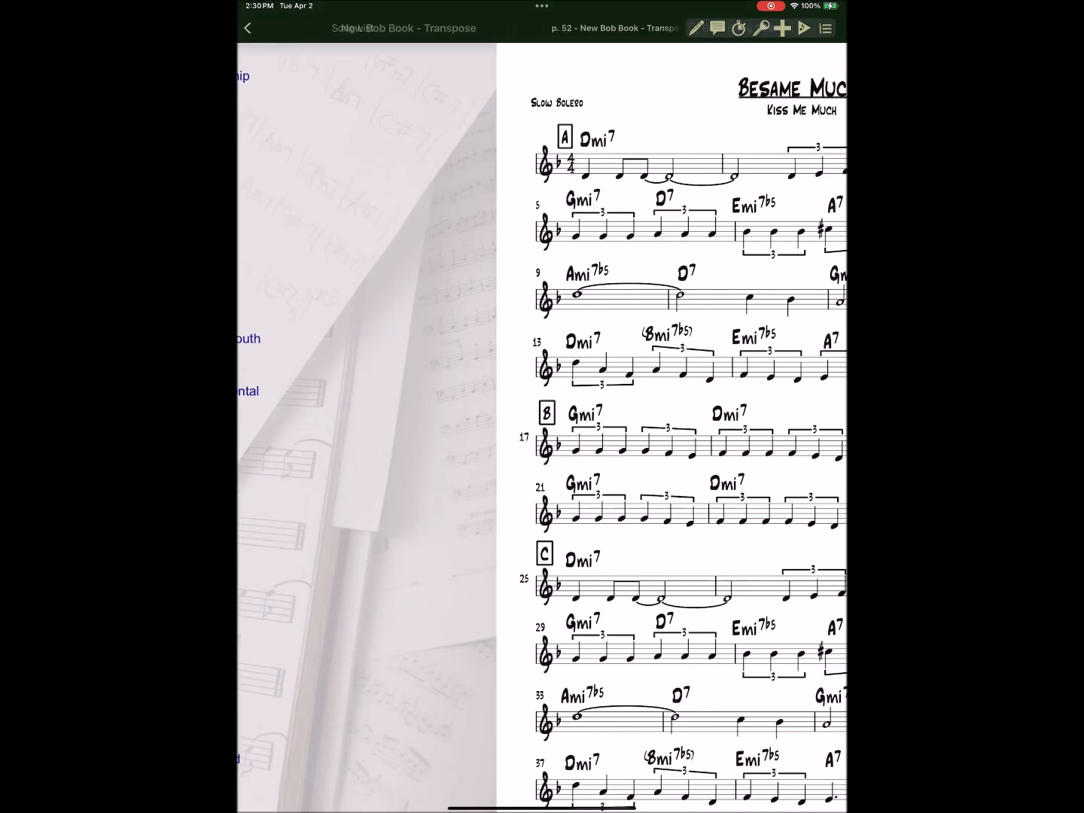
pyautogui.click(247, 27)
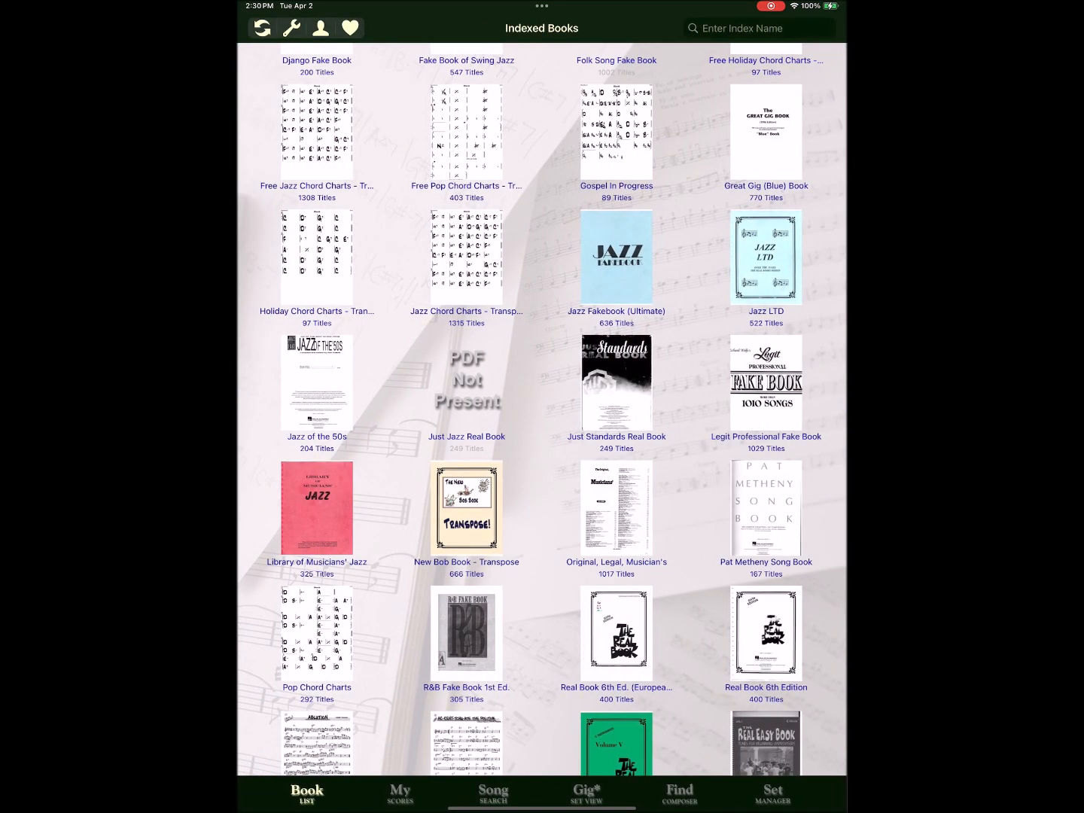
# - Open blank_page.pdf from My Scores under the B index
pyautogui.click(400, 793)
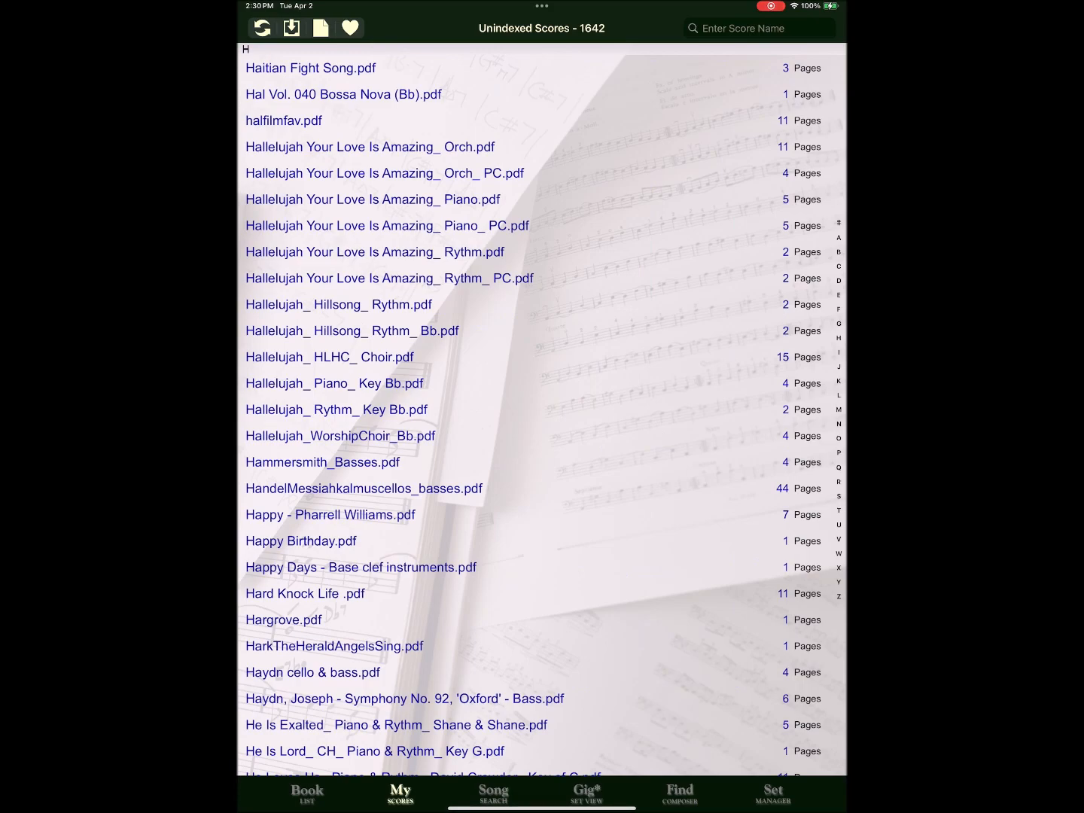
pyautogui.click(837, 252)
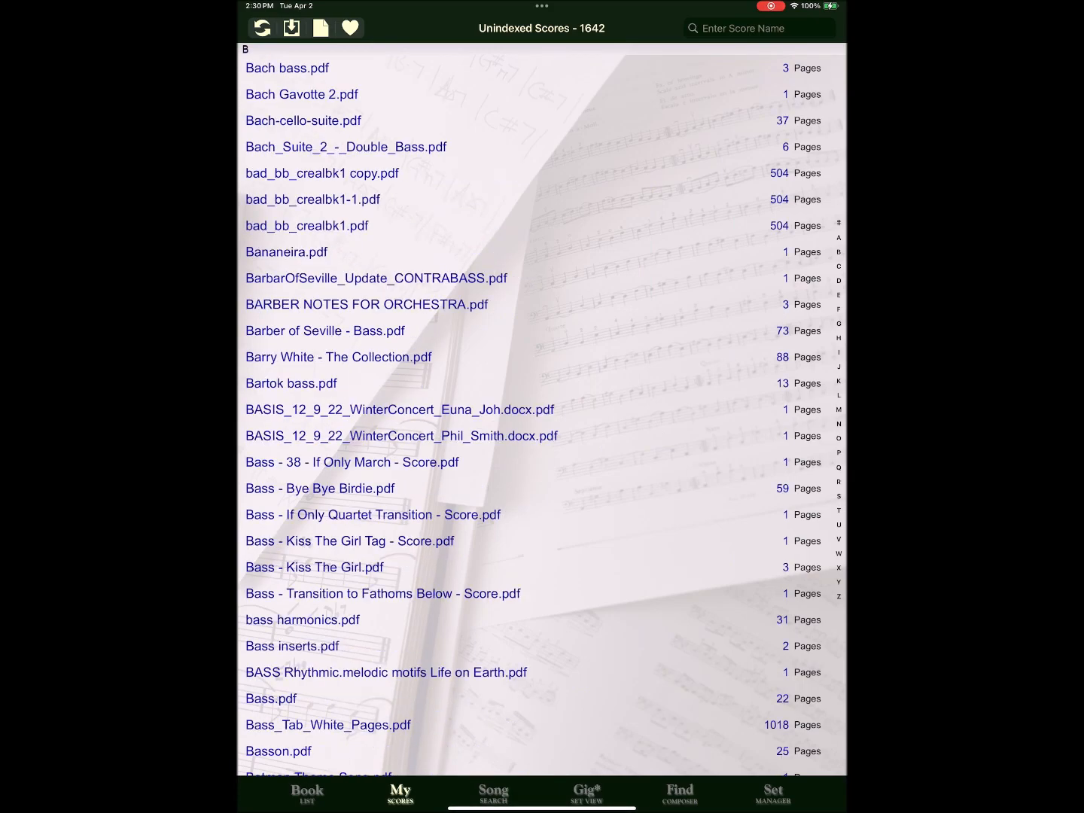
pyautogui.scroll(-3)
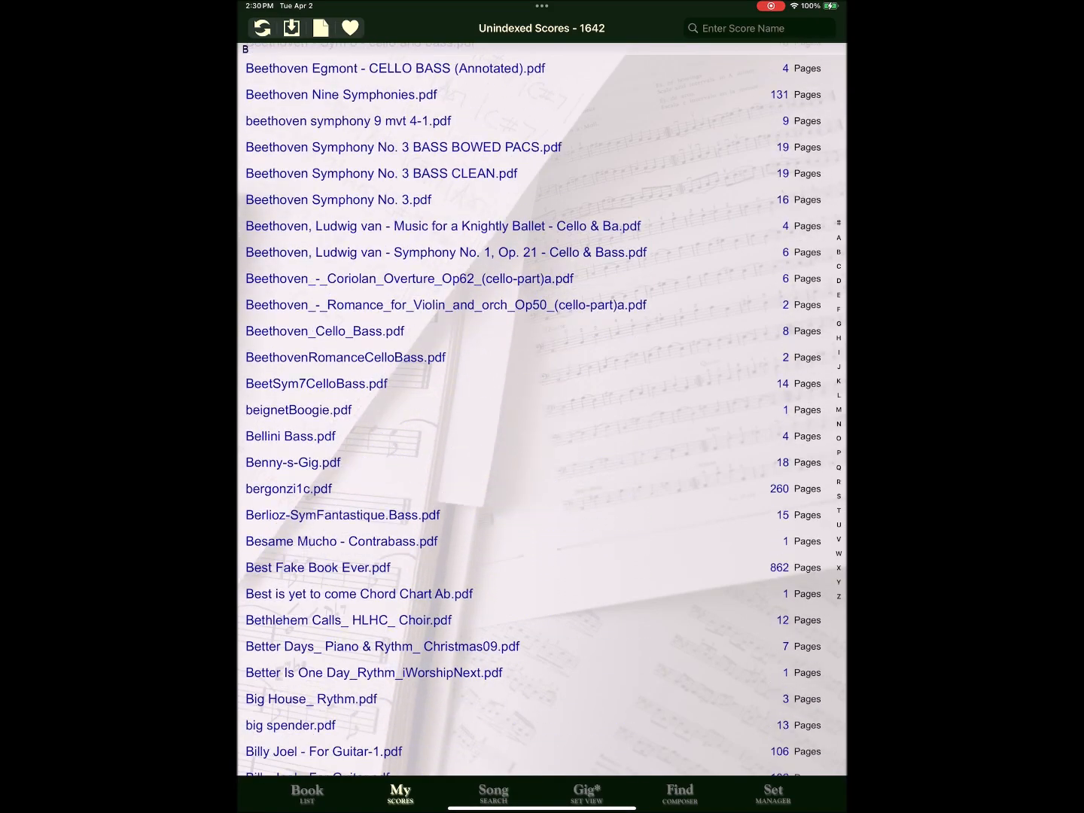
pyautogui.scroll(-3)
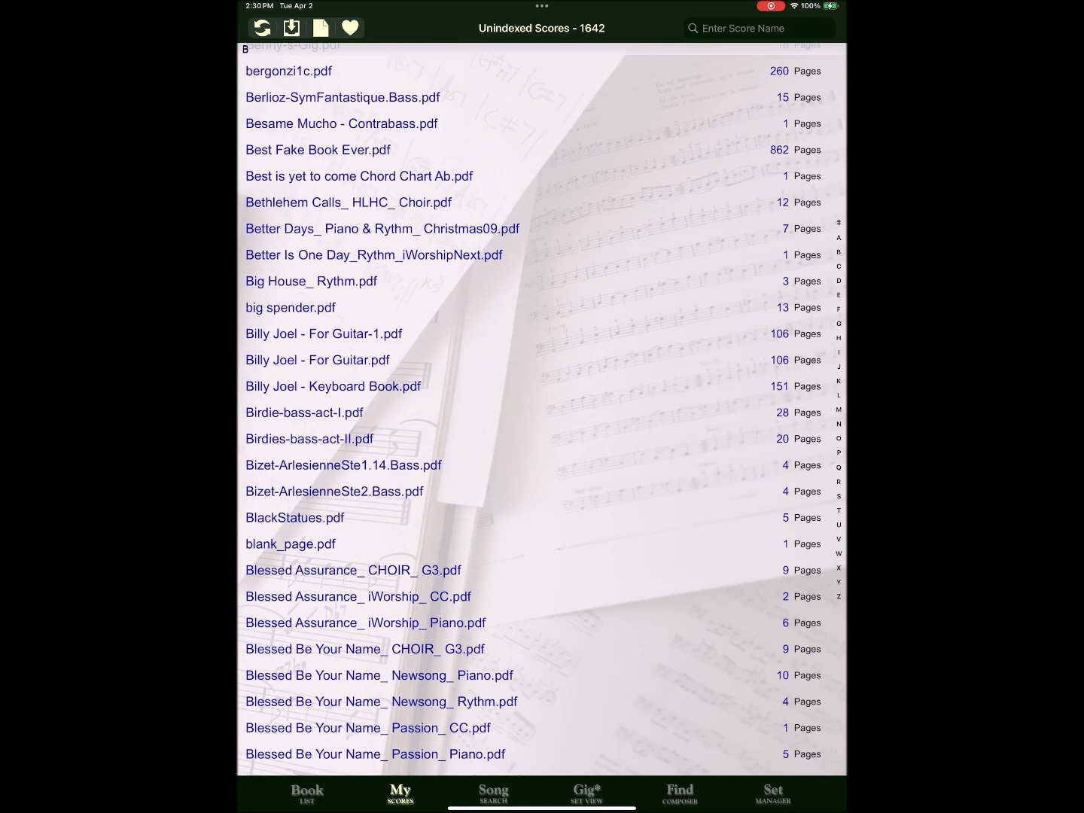
pyautogui.click(291, 544)
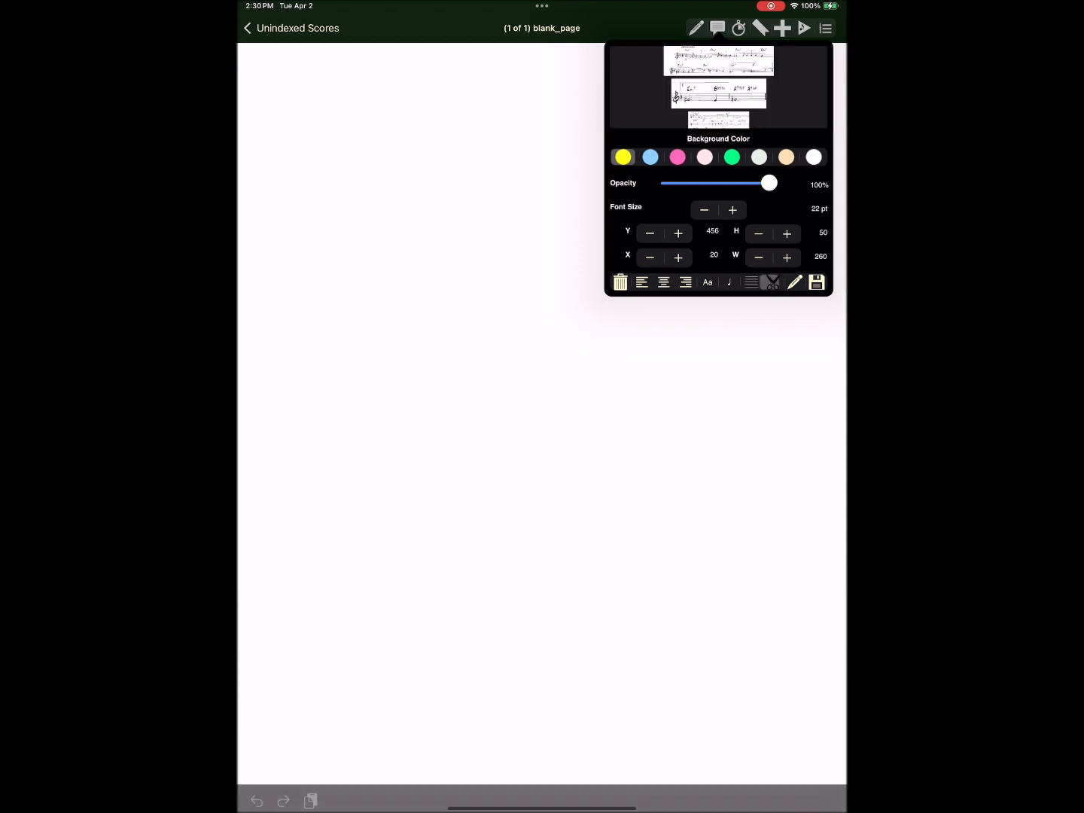